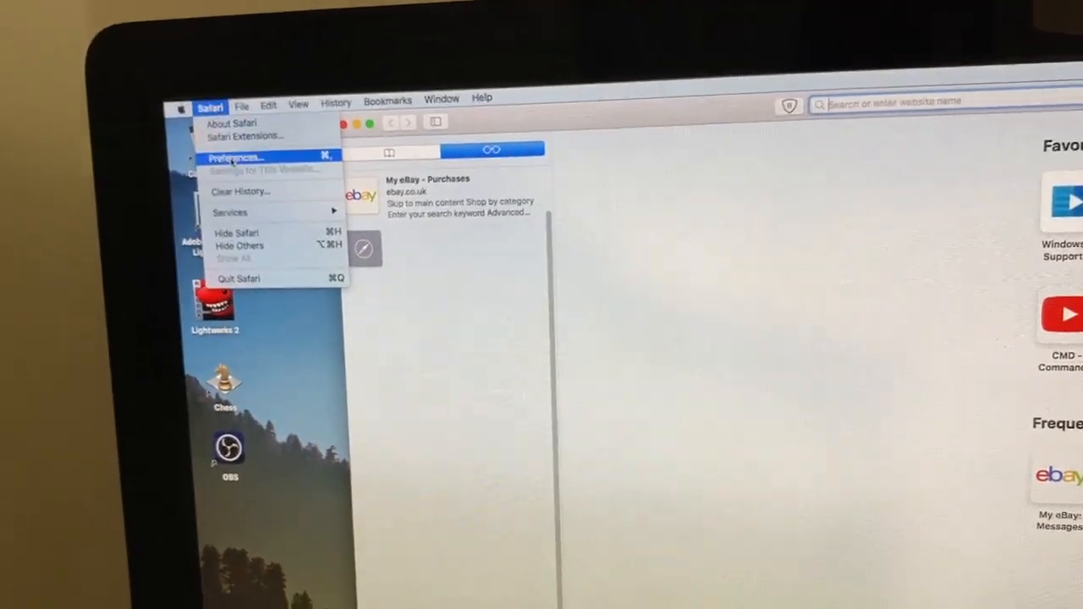
# Open Safari Preferences on the Passwords tab, which shows the locked saved-passwords pane
pyautogui.click(237, 158)
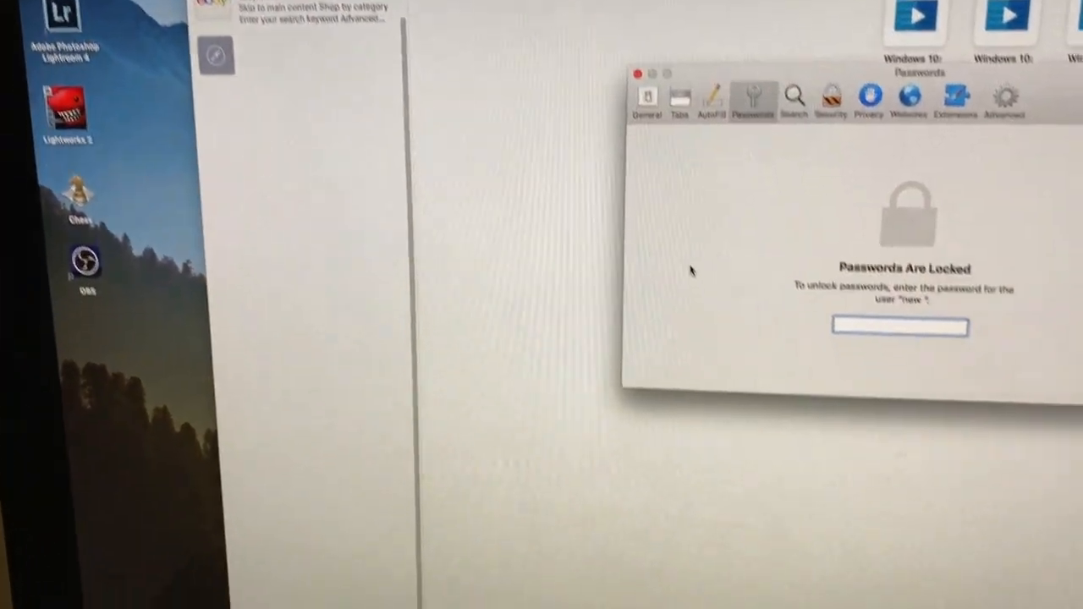